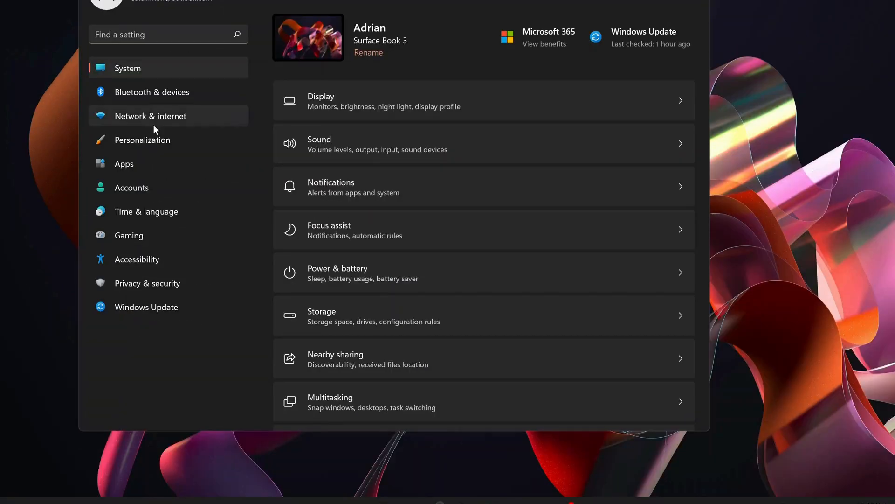
# - Switch on Developer Mode under Privacy & security > For developers and confirm Yes
pyautogui.click(147, 283)
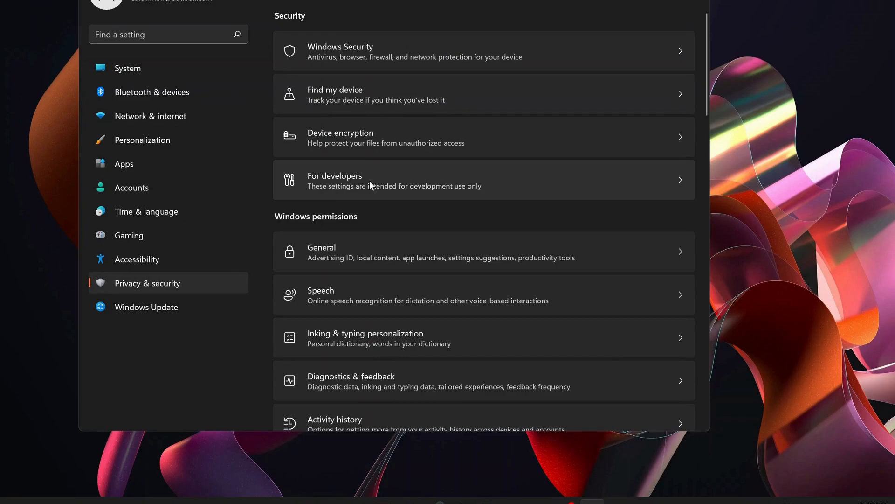
pyautogui.click(353, 180)
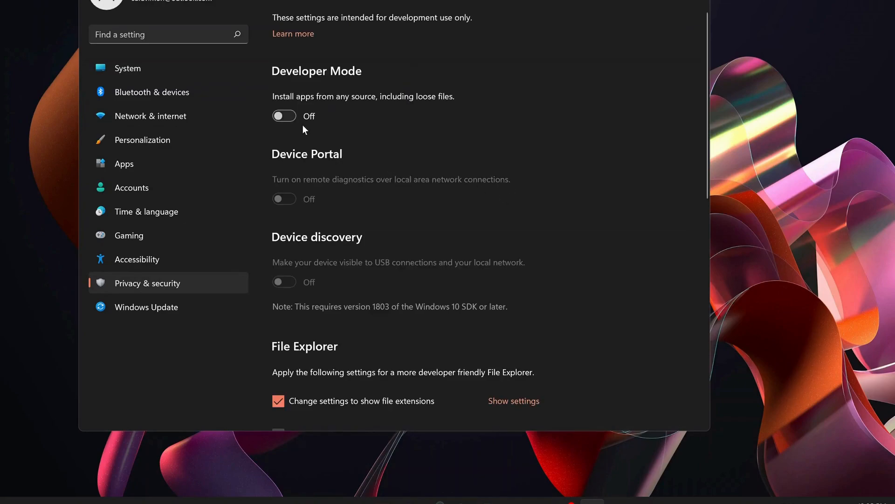
pyautogui.click(284, 116)
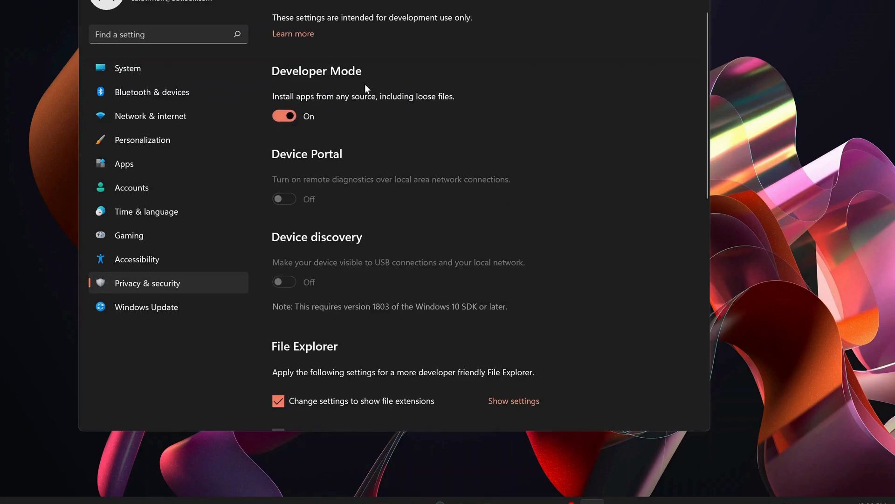
pyautogui.click(285, 116)
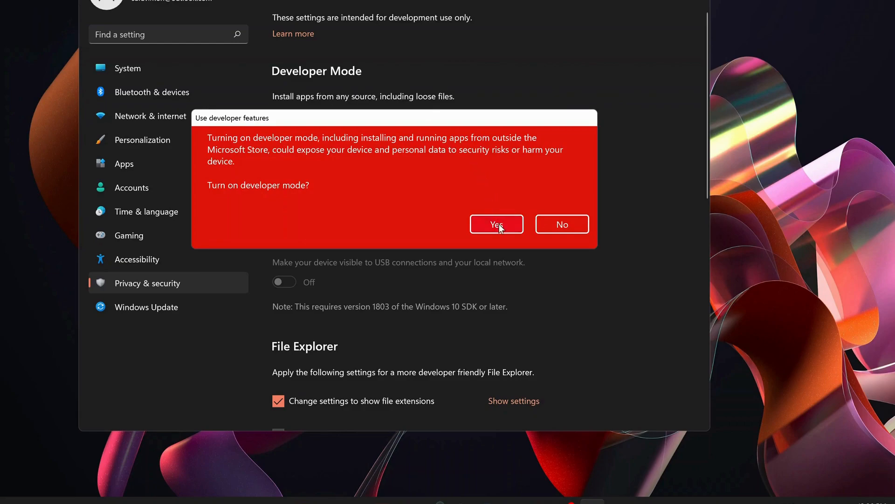
pyautogui.click(496, 224)
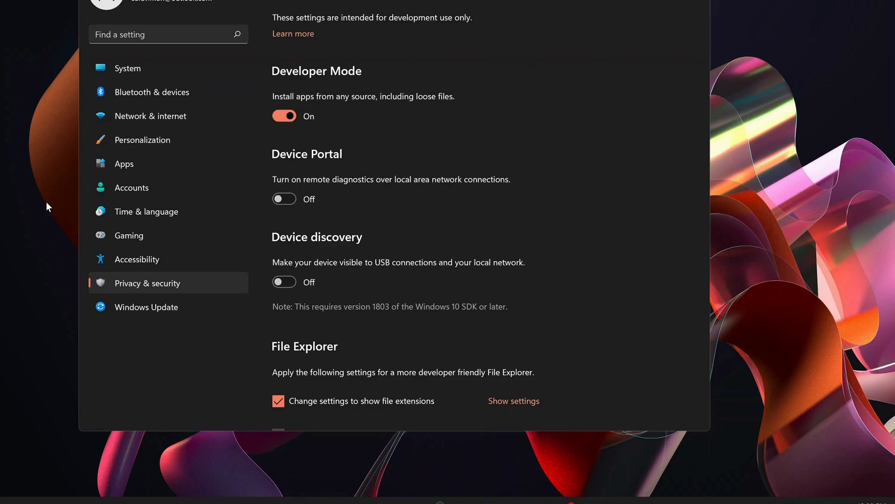
pyautogui.moveTo(162, 219)
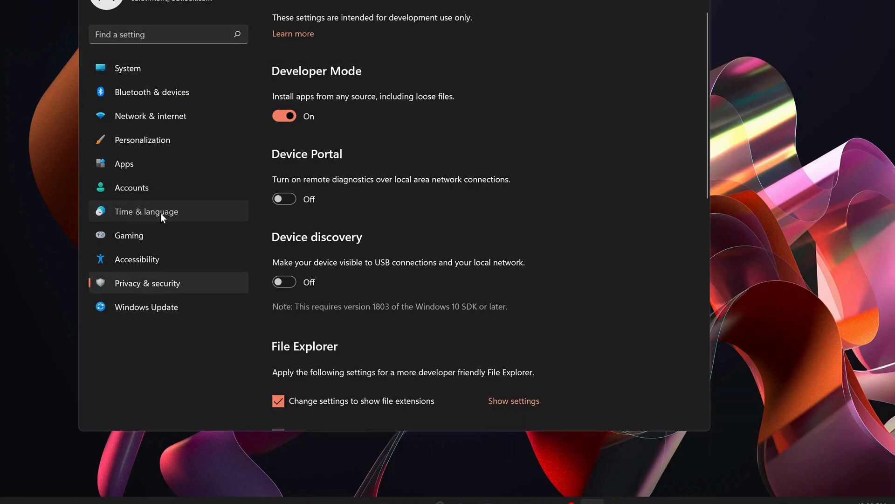
# - Check Date & time under Time & language: automatic time, Central America time zone
pyautogui.click(146, 211)
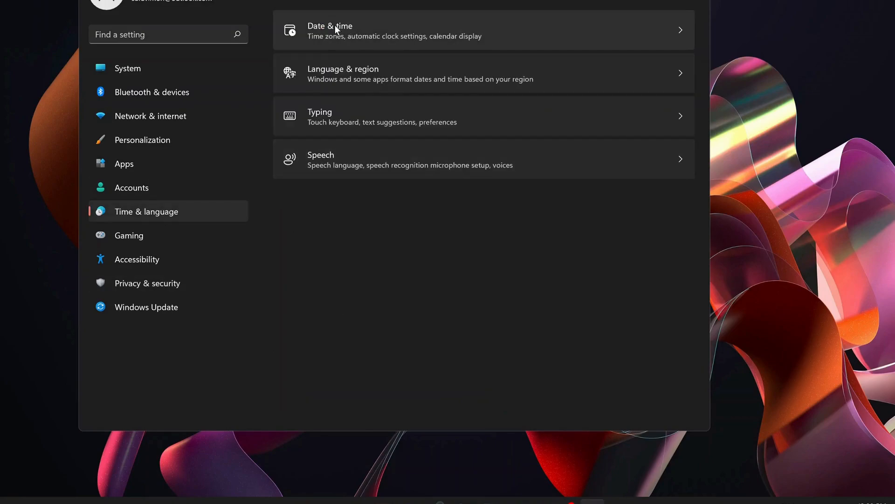
pyautogui.click(336, 30)
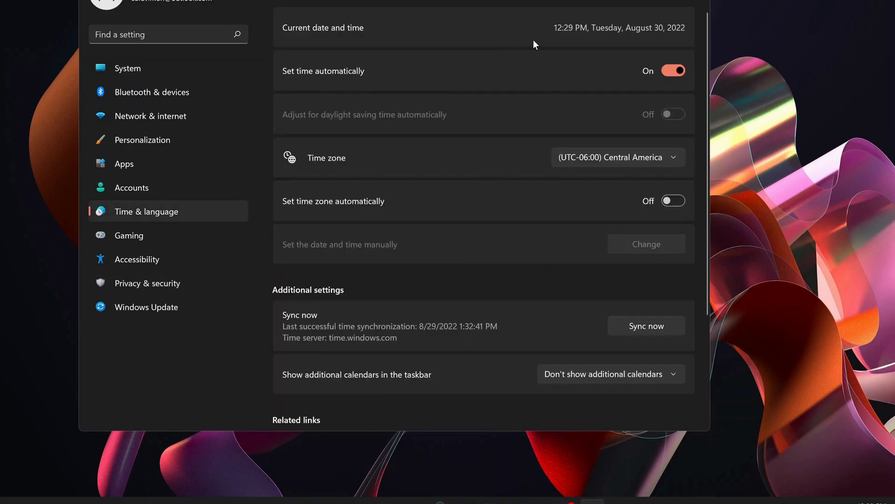
pyautogui.moveTo(542, 164)
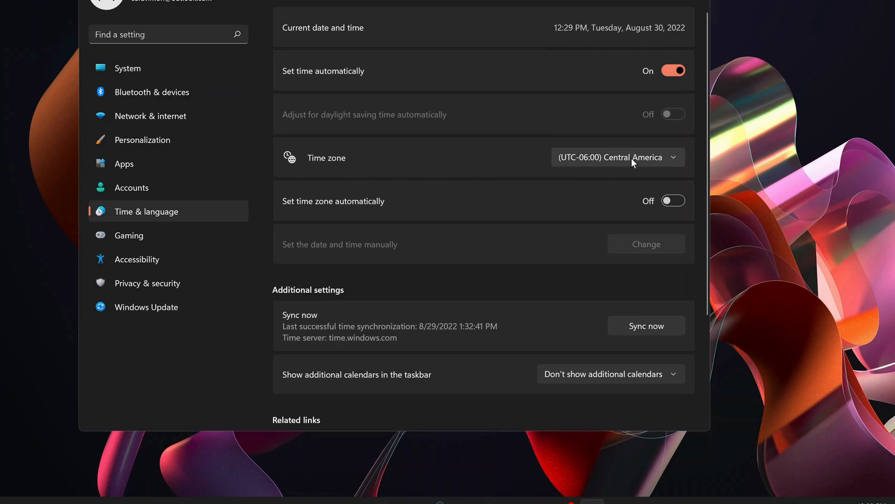
pyautogui.moveTo(531, 187)
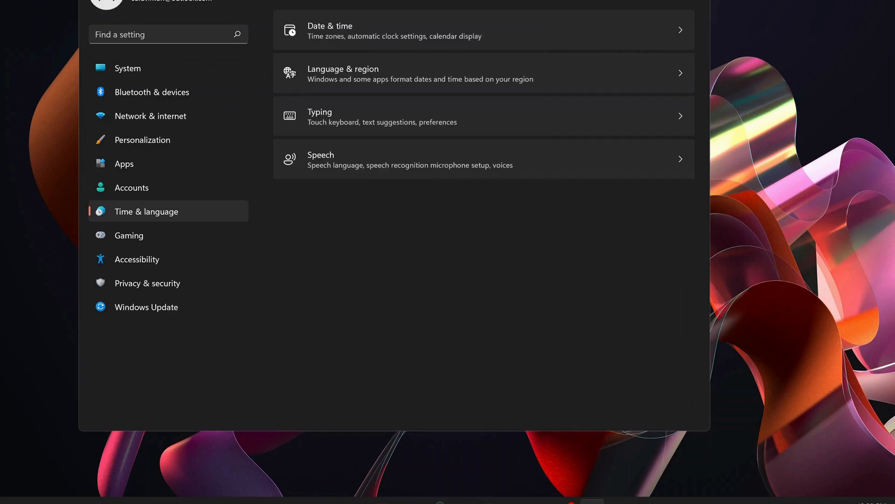
pyautogui.moveTo(425, 75)
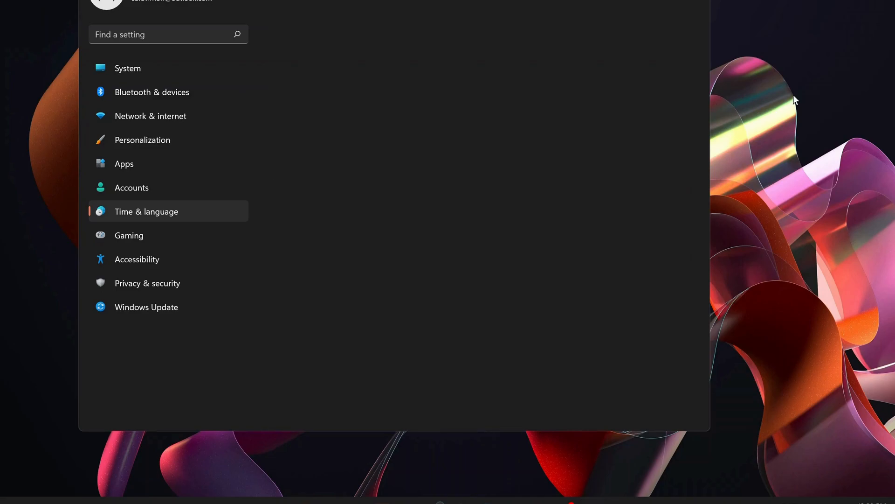
# - View Language & region, start adding a language and cancel, keeping United States region
pyautogui.click(146, 211)
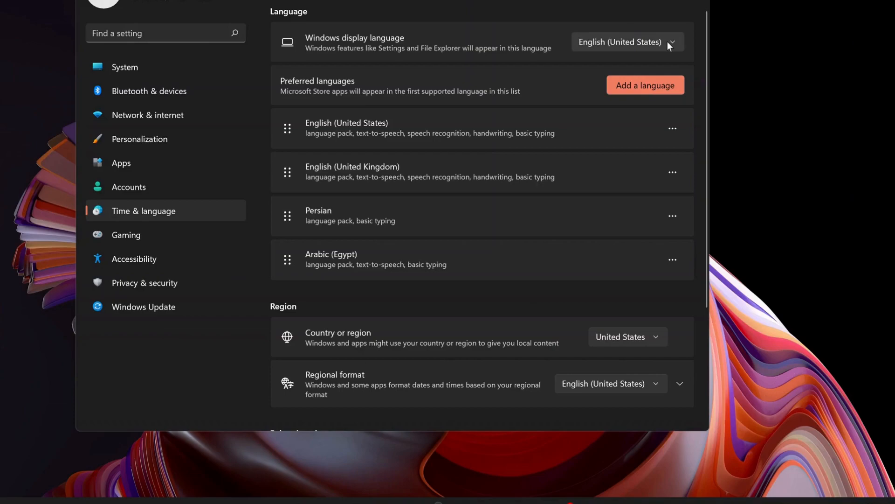
pyautogui.moveTo(646, 46)
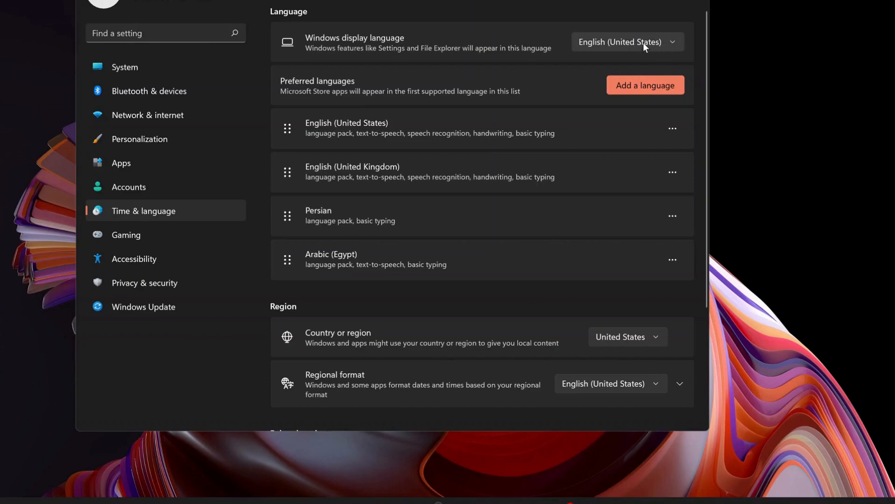
pyautogui.click(645, 85)
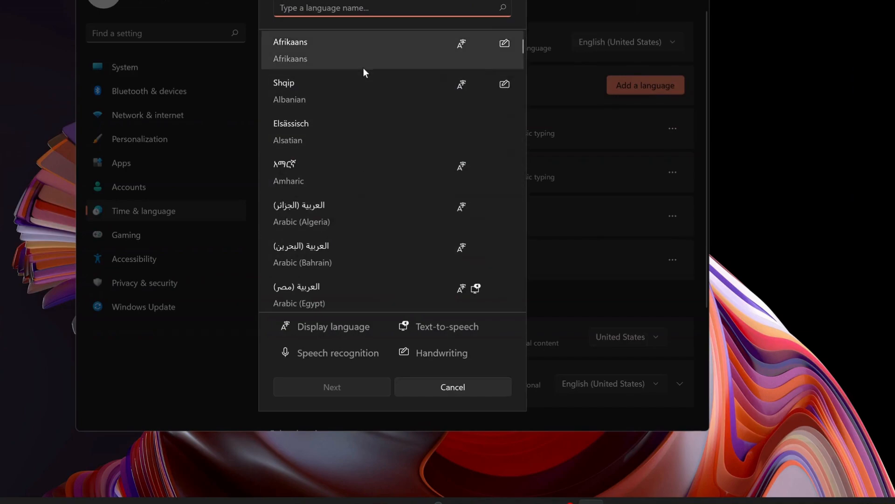
pyautogui.moveTo(444, 370)
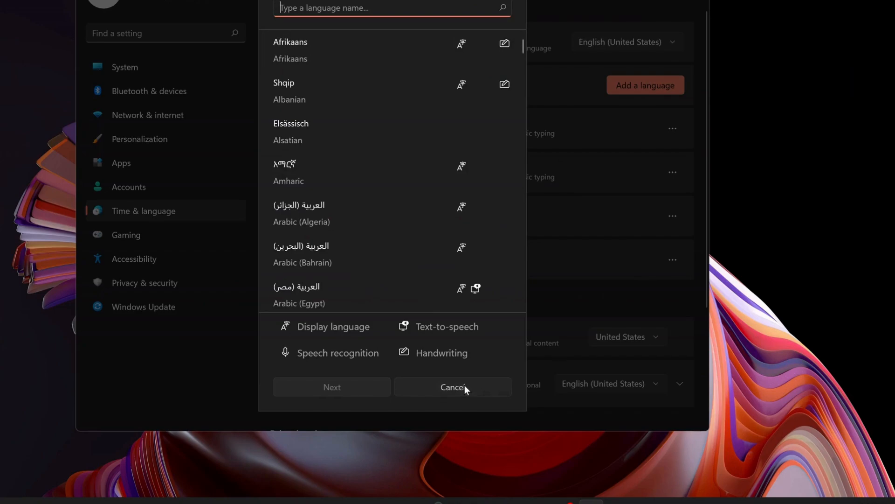
pyautogui.click(453, 387)
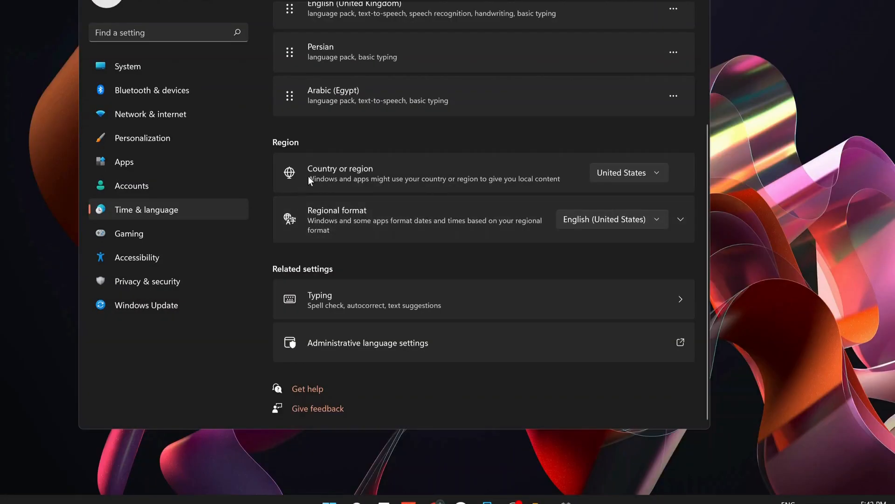
pyautogui.moveTo(626, 166)
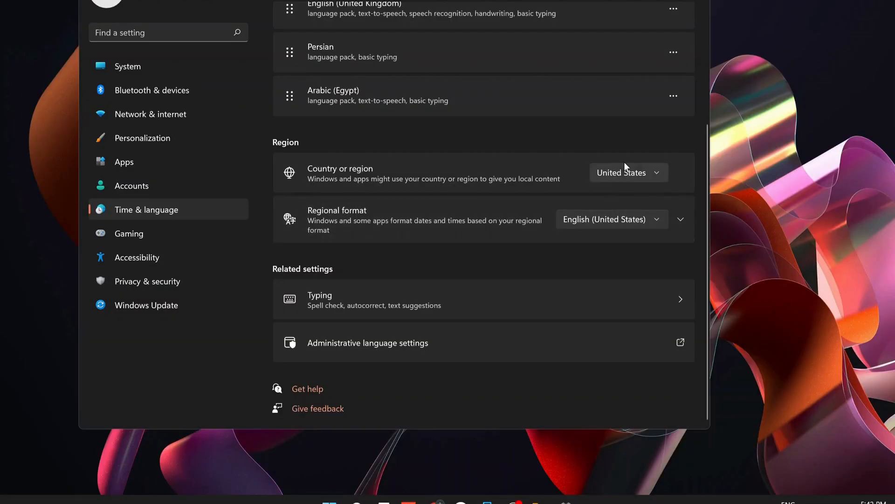
pyautogui.moveTo(726, 173)
pyautogui.write('c')
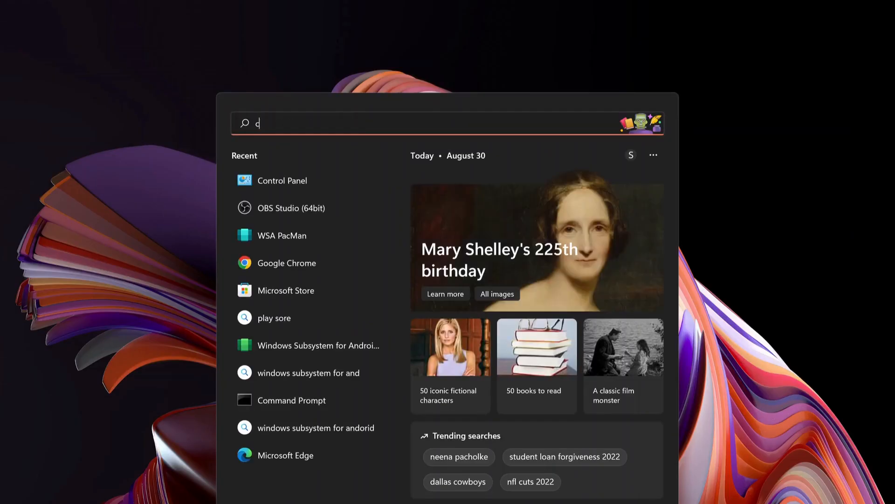
# - Search for Control Panel and reach Programs > Turn Windows features on or off
pyautogui.write('ontrol Panel')
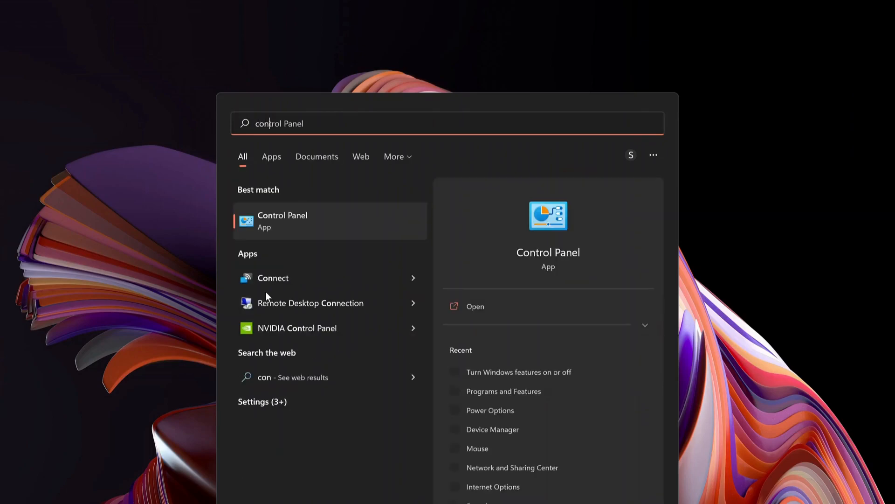
pyautogui.click(283, 221)
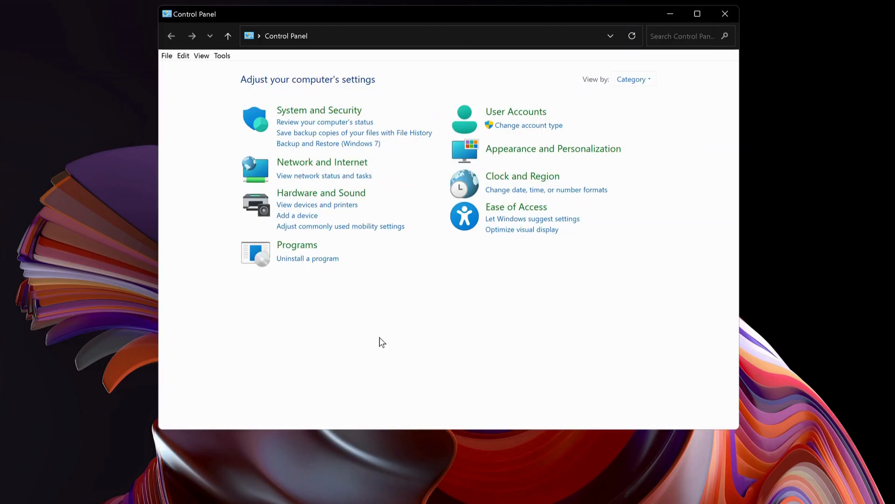
pyautogui.click(296, 245)
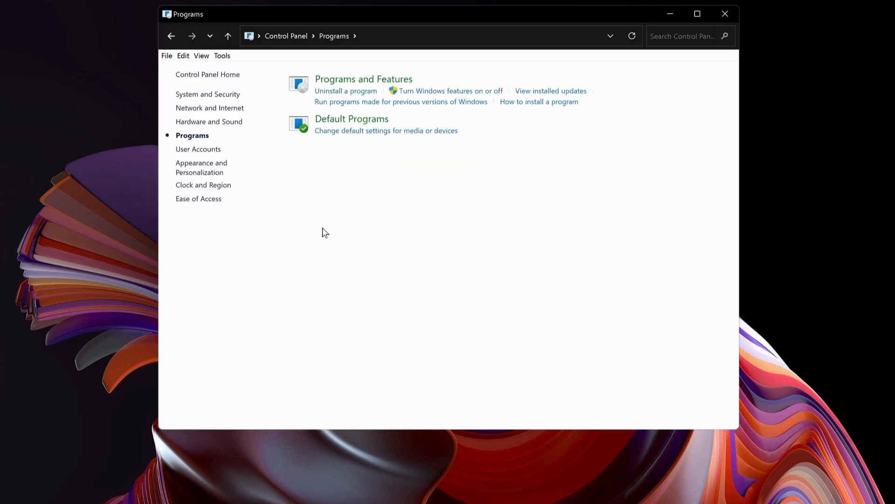
pyautogui.moveTo(403, 84)
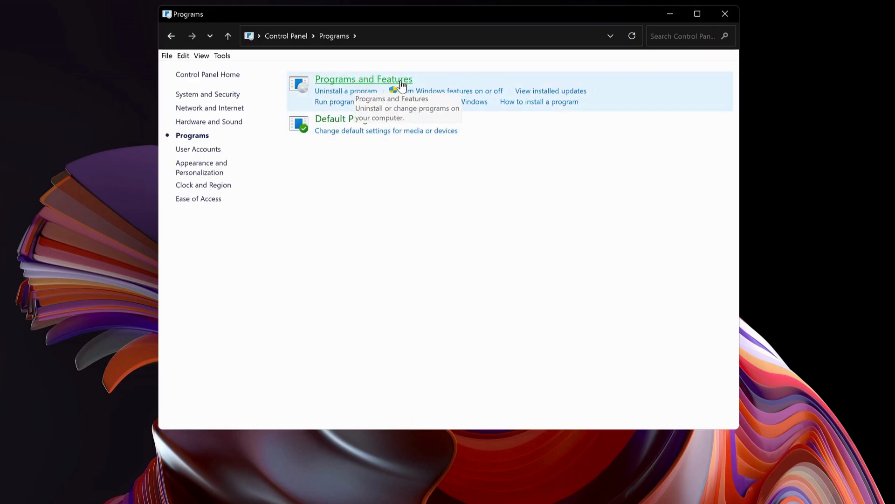
pyautogui.moveTo(474, 95)
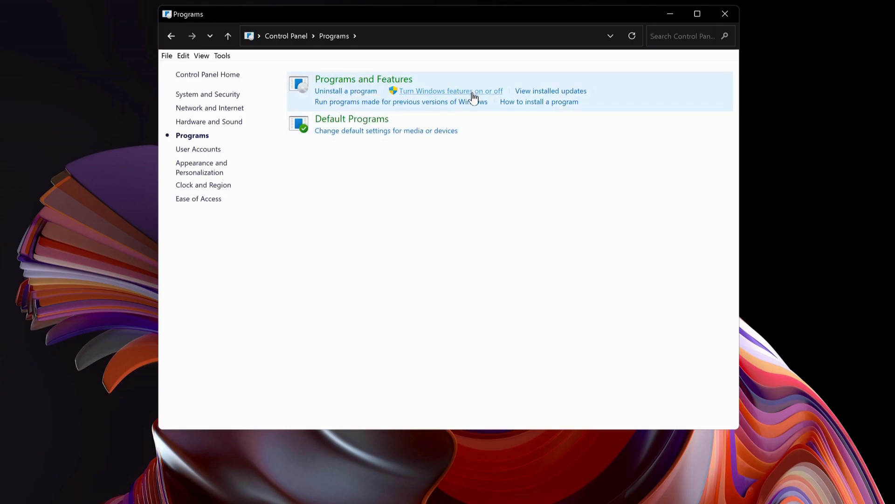
pyautogui.click(451, 91)
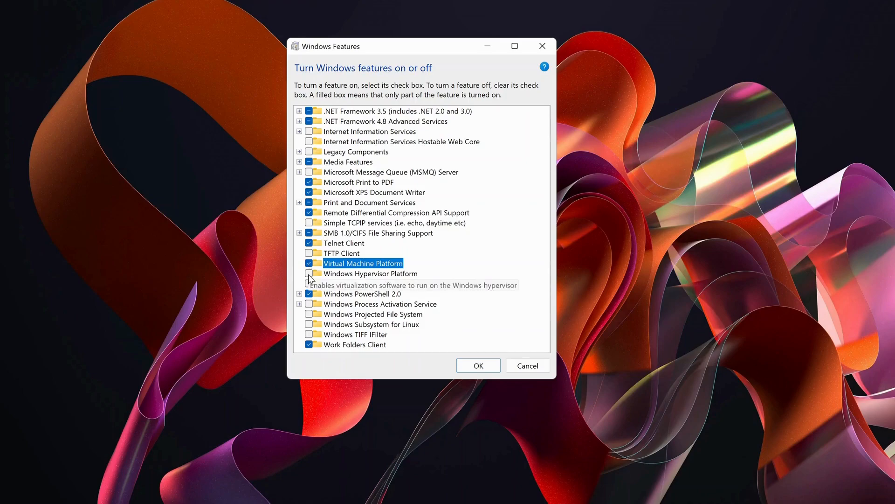
# - Enable Windows Hypervisor Platform and Windows Subsystem for Linux, applying without restarting
pyautogui.click(309, 273)
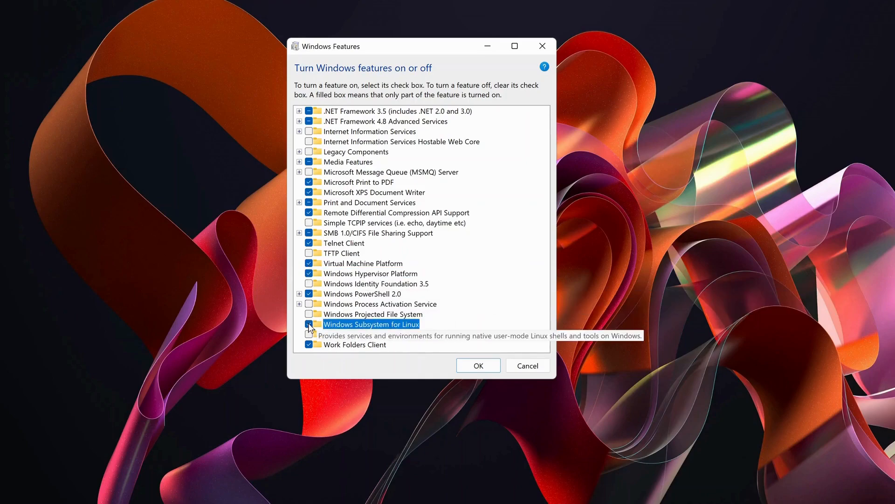
pyautogui.click(308, 324)
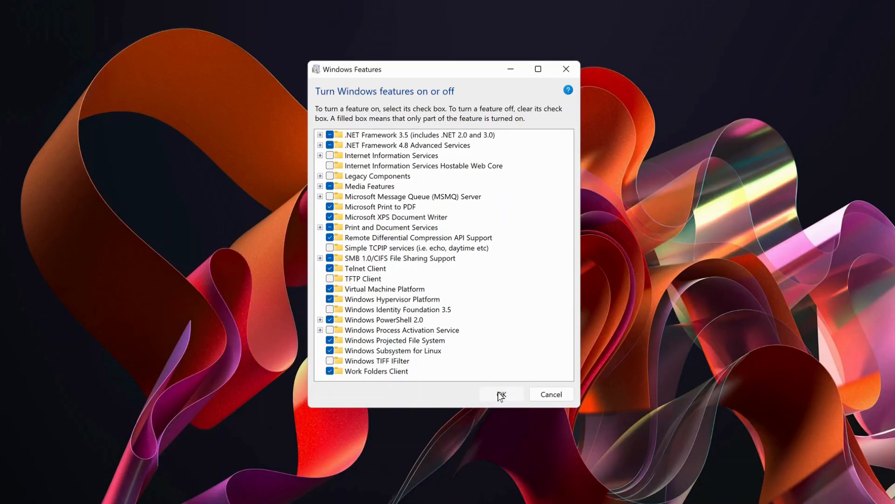
pyautogui.click(501, 394)
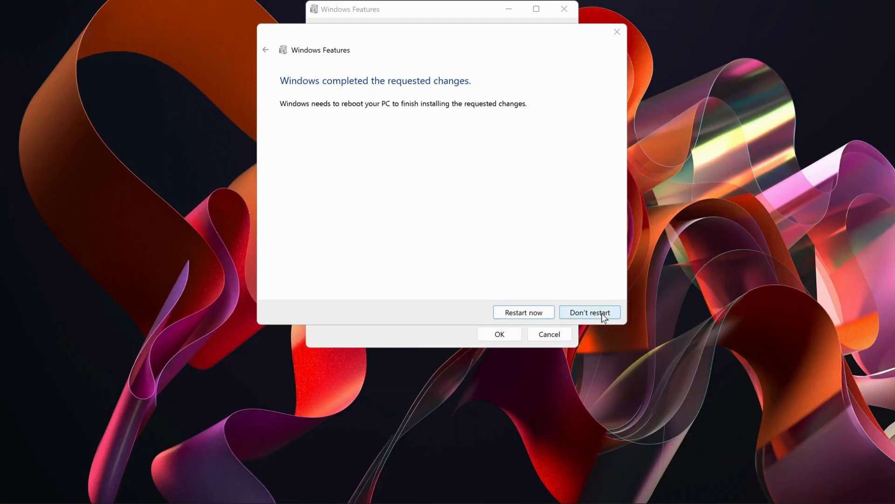
pyautogui.click(590, 312)
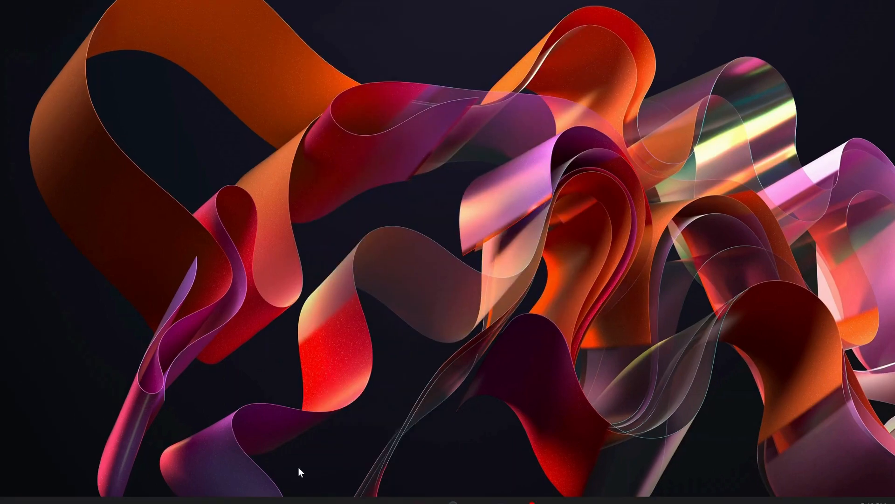
pyautogui.write('ta')
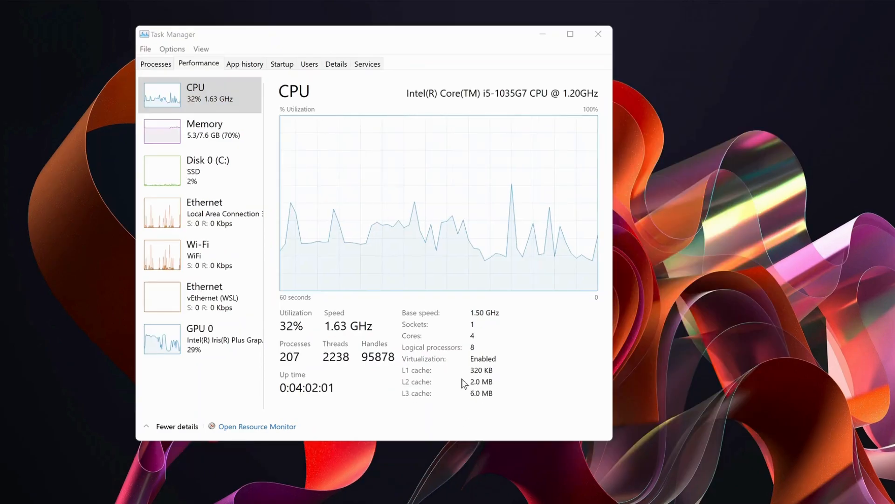
pyautogui.moveTo(485, 469)
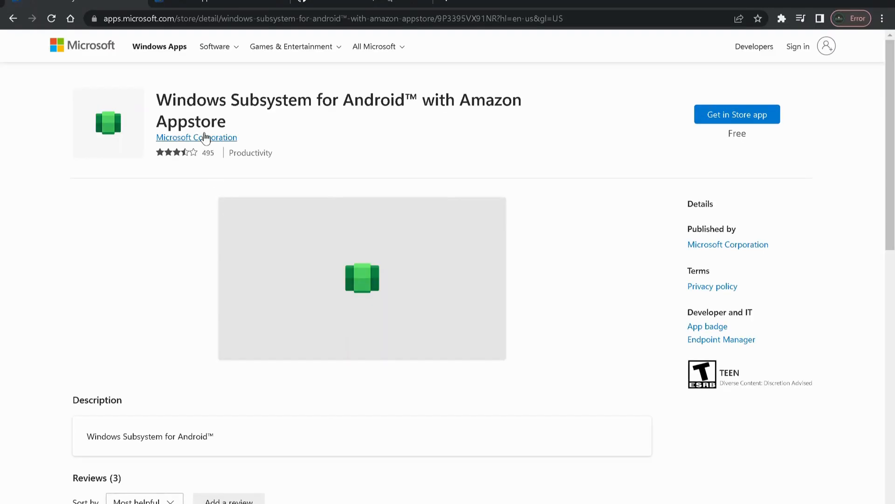
pyautogui.moveTo(444, 104)
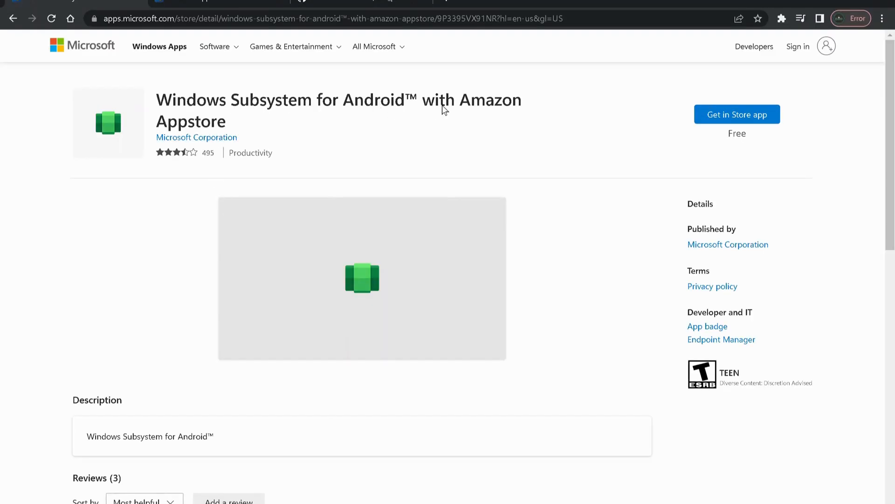
pyautogui.moveTo(525, 120)
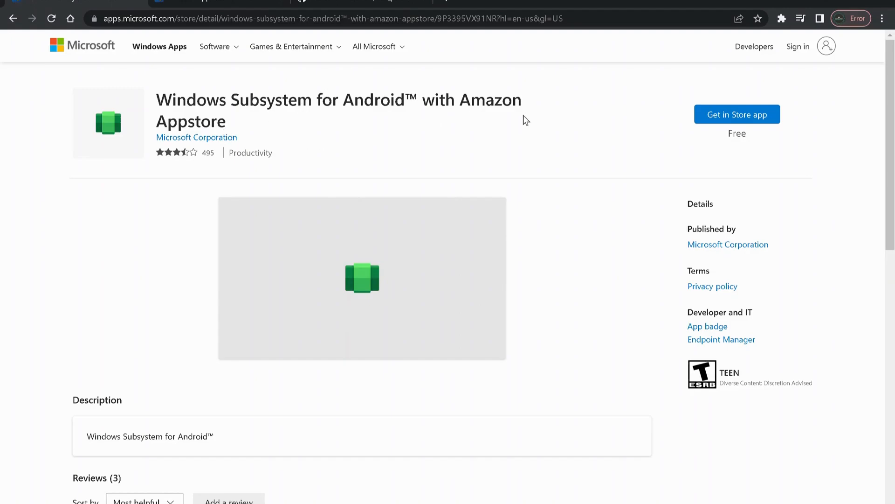
pyautogui.moveTo(533, 140)
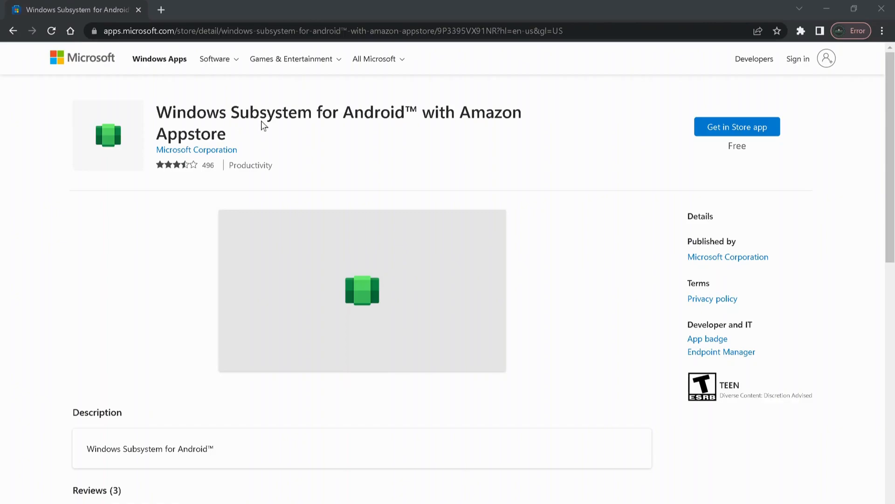
pyautogui.moveTo(712, 142)
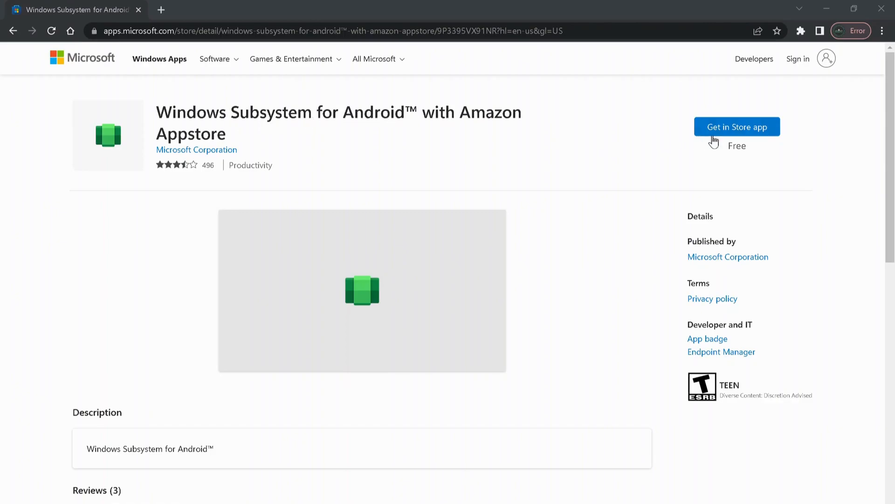
pyautogui.moveTo(749, 133)
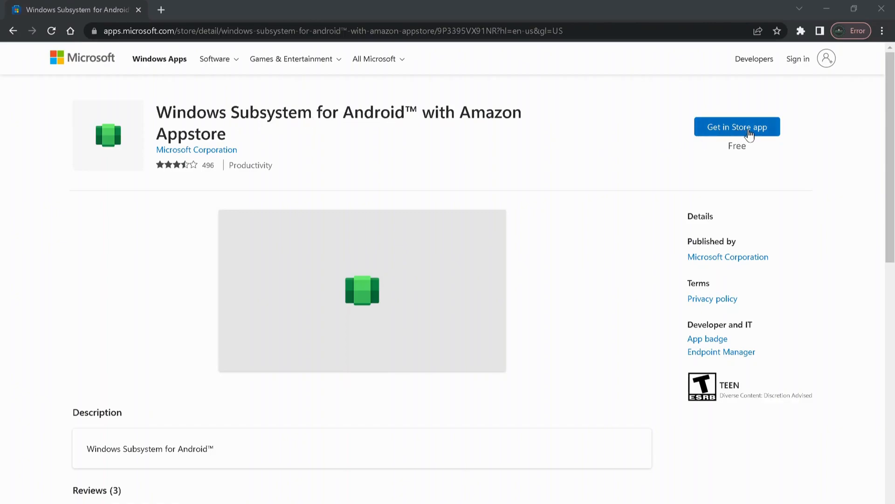
# - Open the Windows Subsystem for Android listing in the Microsoft Store app from the website
pyautogui.click(738, 126)
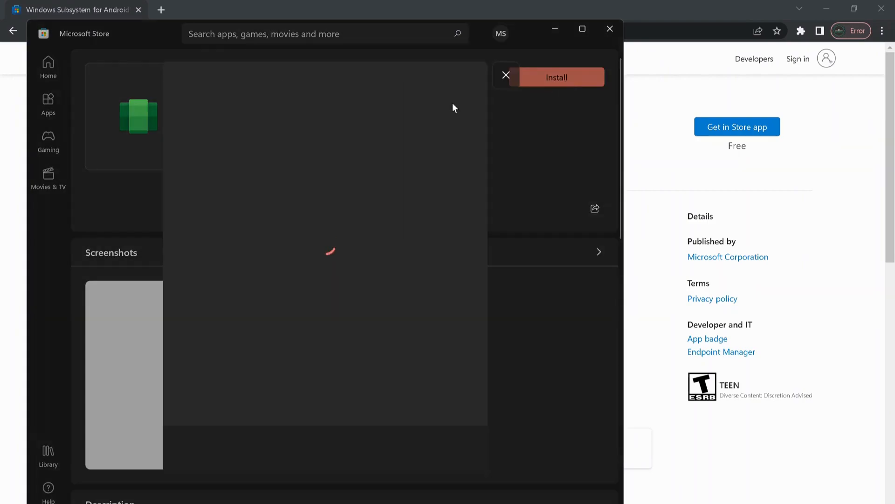
pyautogui.moveTo(562, 178)
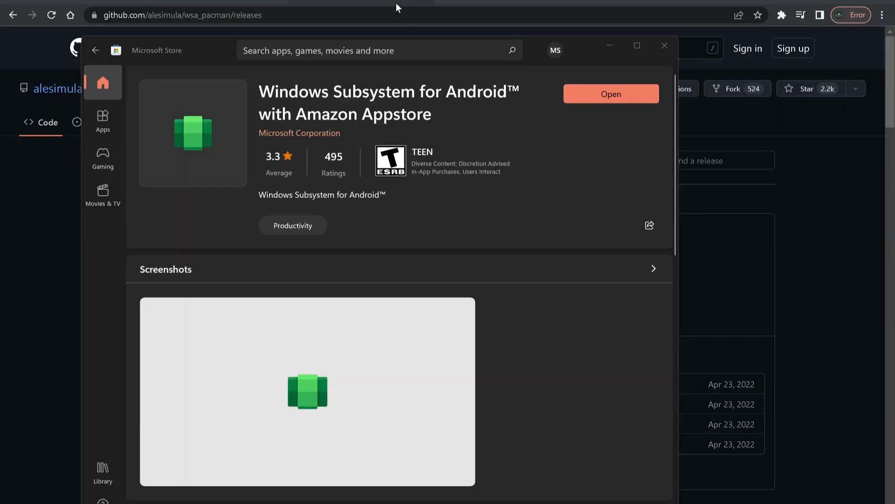
# - Close the Store window to reveal the WSA-pacman v1.3.6 GitHub releases page
pyautogui.click(664, 46)
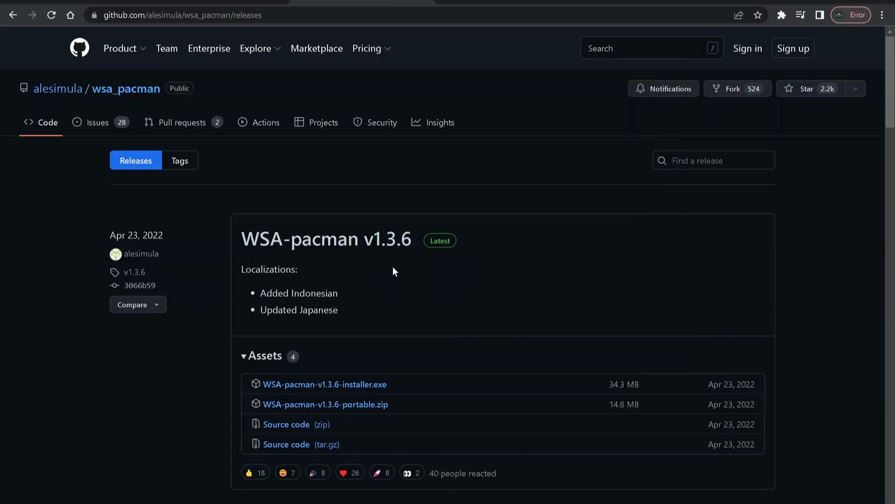
pyautogui.moveTo(353, 393)
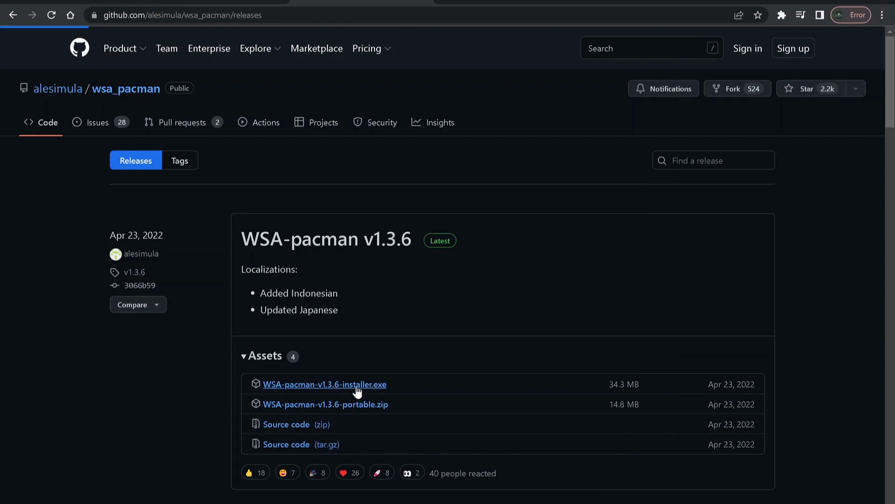
pyautogui.moveTo(419, 385)
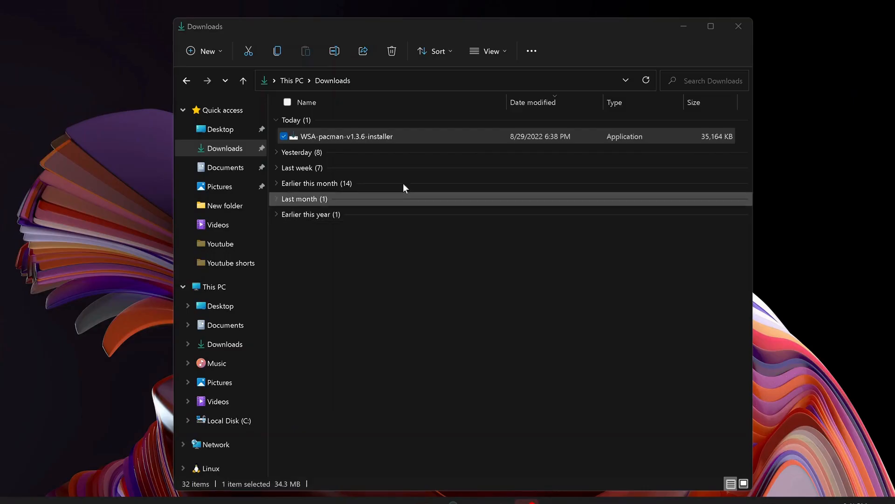
pyautogui.moveTo(393, 142)
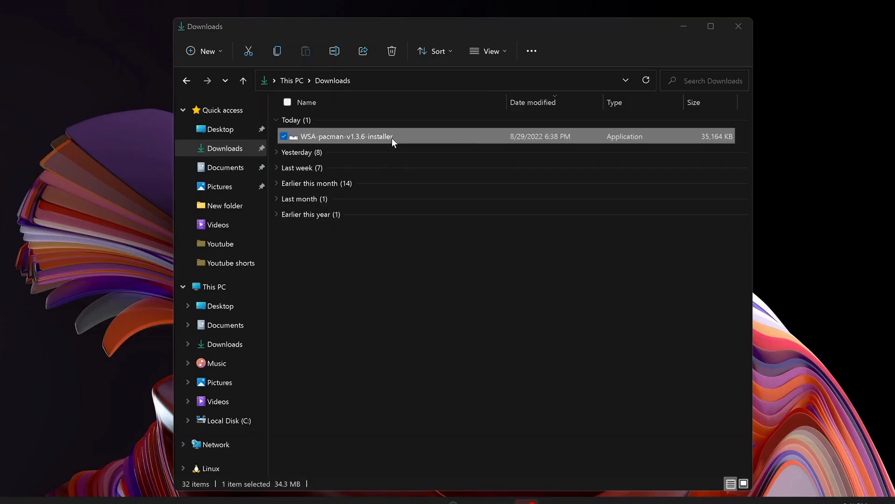
# - Run the WSA PacMan 1.3.6 installer with default shortcut folder and .apk/.xapk associations
pyautogui.doubleClick(347, 136)
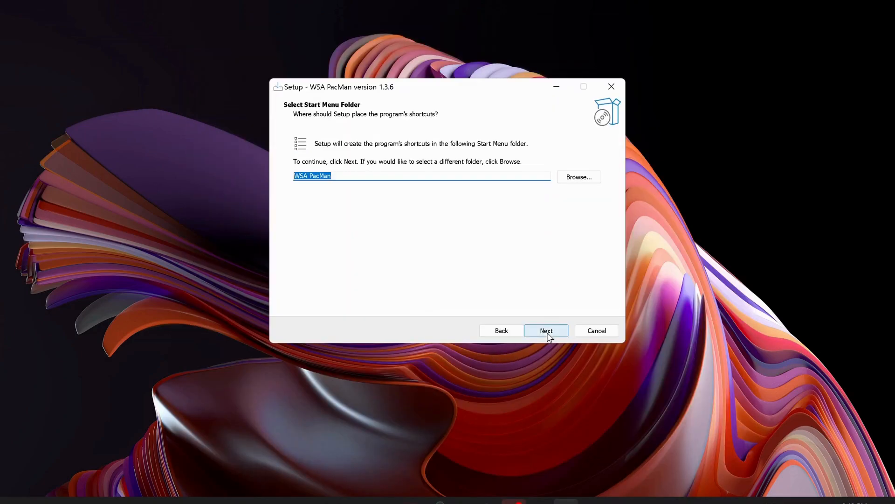
pyautogui.click(546, 330)
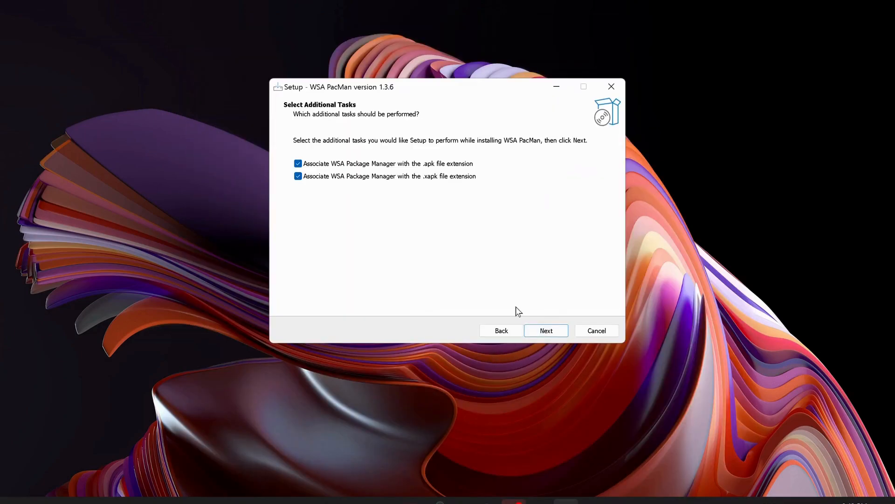
pyautogui.click(546, 330)
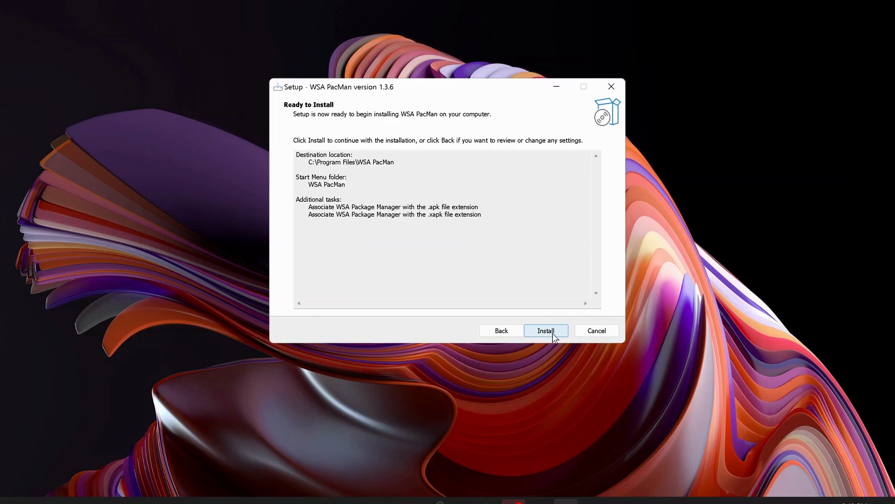
pyautogui.click(546, 331)
pyautogui.write('windows subsystem for Android™ Settings')
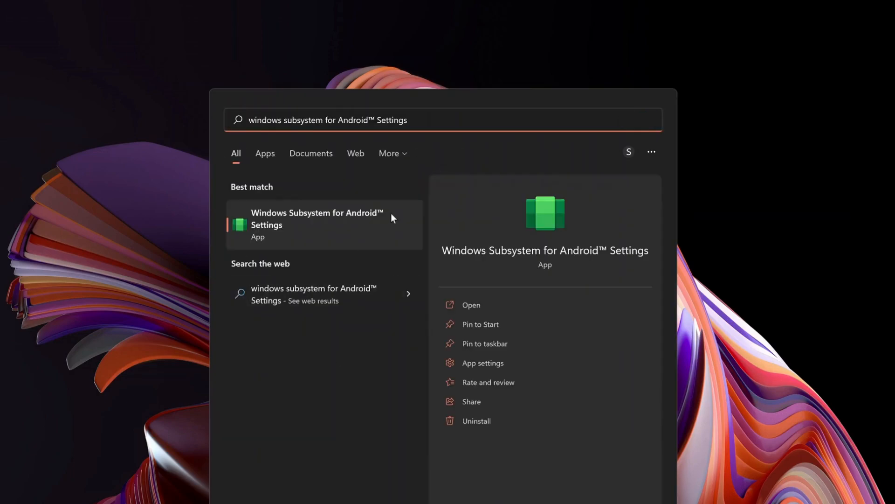
# - Launch Windows Subsystem for Android Settings and switch Developer mode On in Developer
pyautogui.click(316, 224)
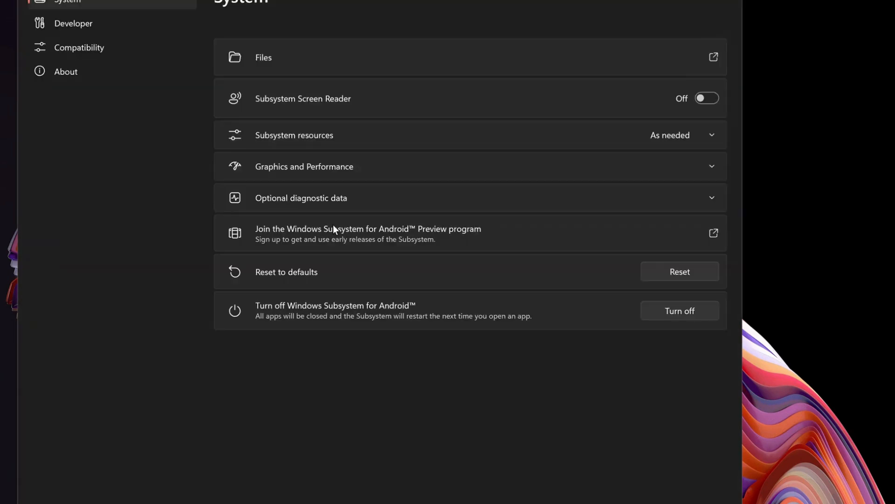
pyautogui.click(78, 23)
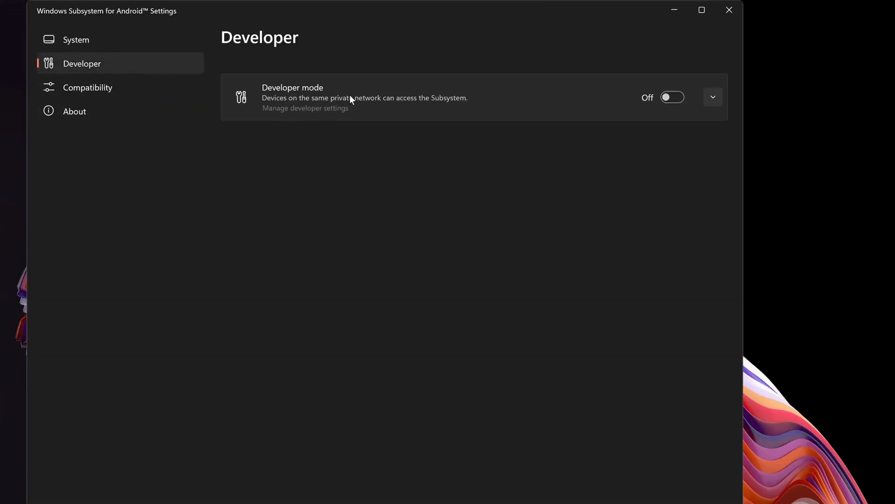
pyautogui.click(672, 97)
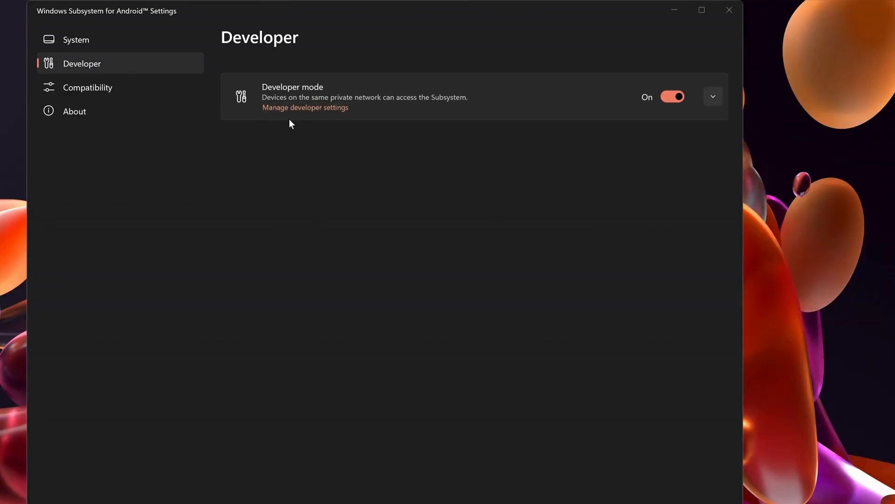
pyautogui.moveTo(316, 116)
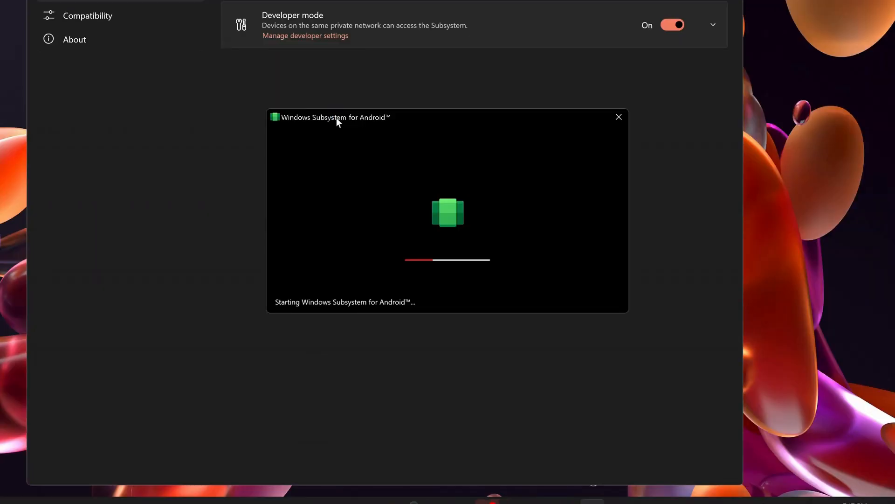
pyautogui.moveTo(410, 187)
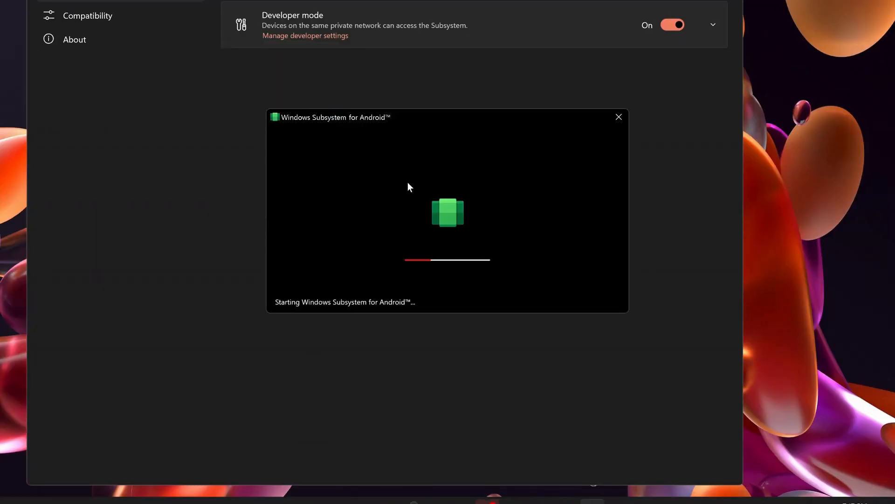
pyautogui.moveTo(410, 214)
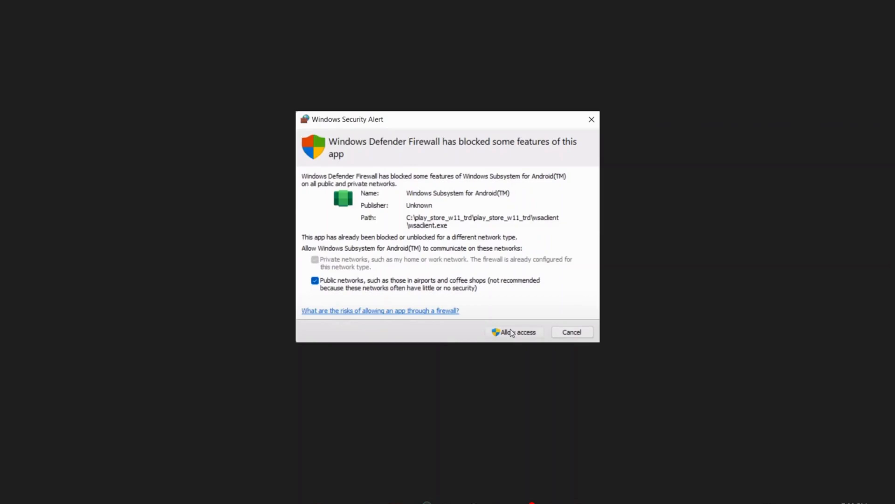
# - Allow the subsystem through Windows Defender Firewall and open Manage developer settings
pyautogui.click(514, 332)
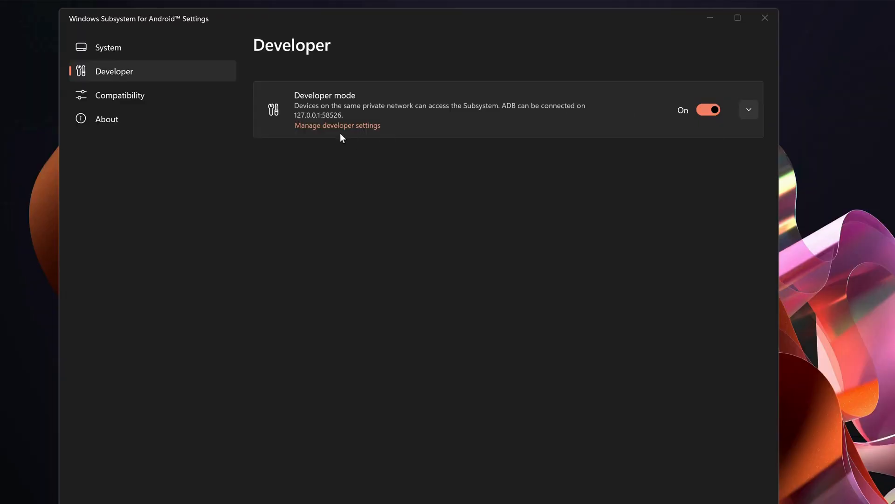
pyautogui.click(337, 125)
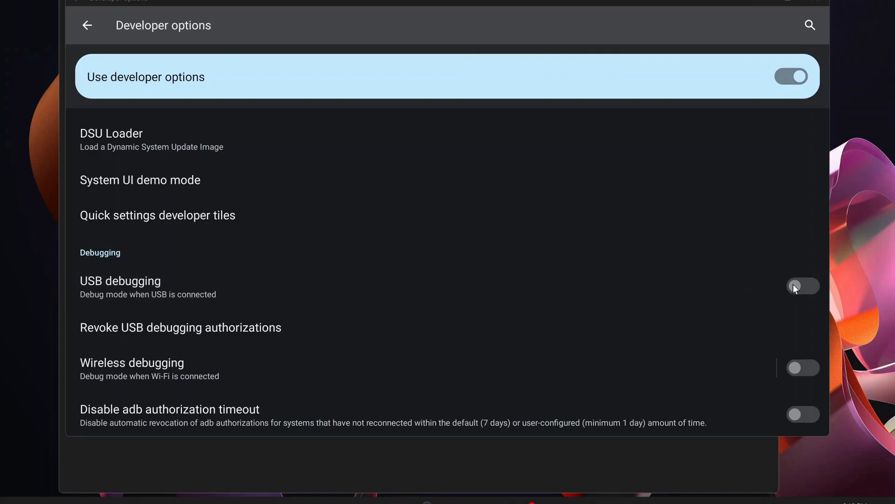
# - Turn on USB debugging in Android Developer options and accept the confirmation prompt
pyautogui.click(803, 286)
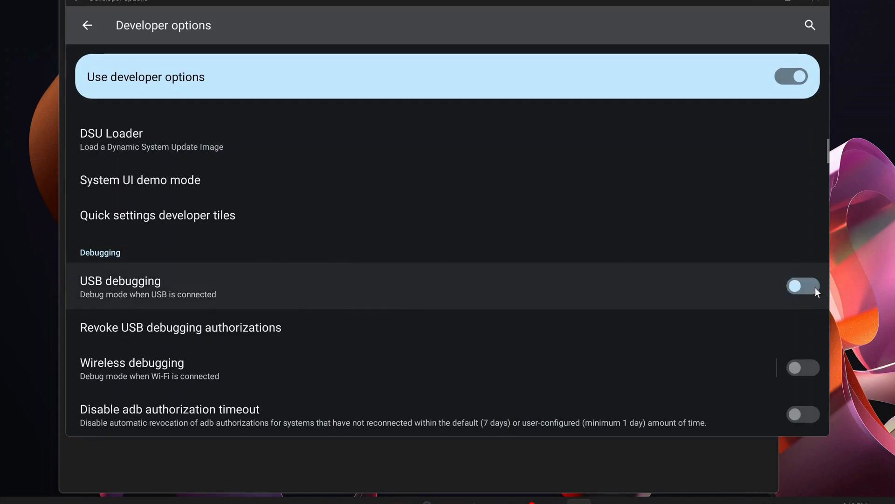
pyautogui.click(803, 285)
pyautogui.write('wsa pacman')
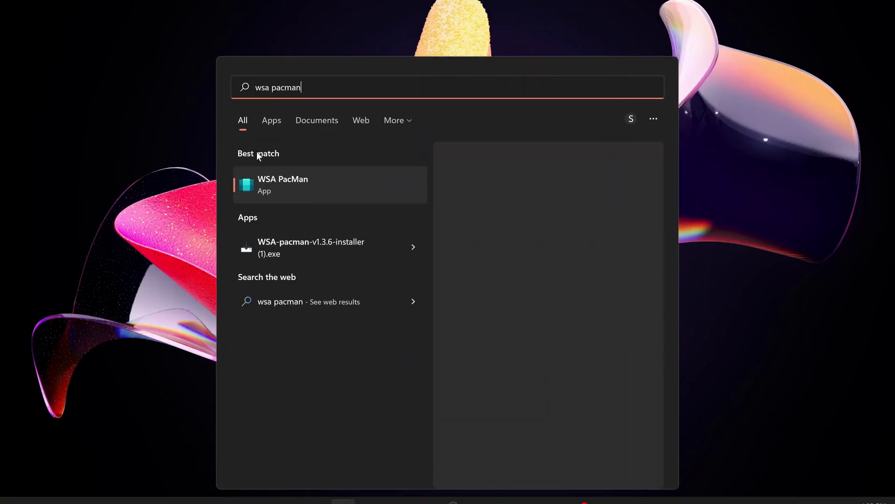
# - Launch WSA PacMan from its Start search best match
pyautogui.click(282, 184)
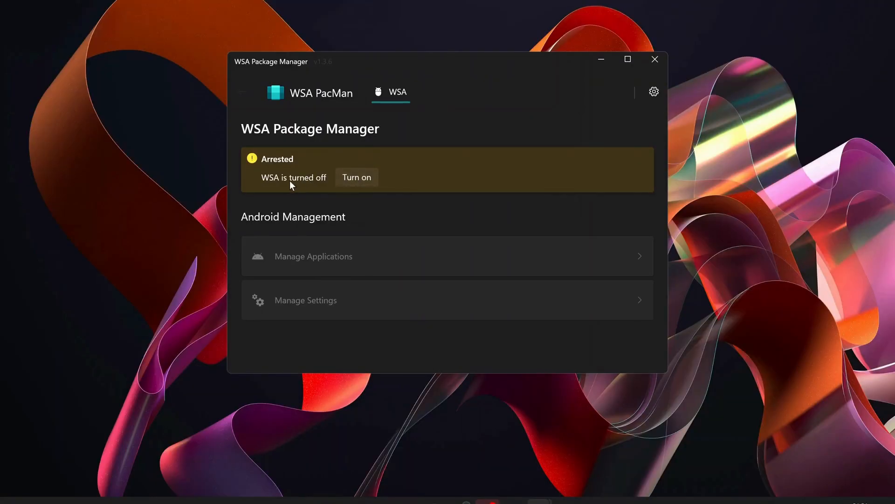
pyautogui.moveTo(389, 170)
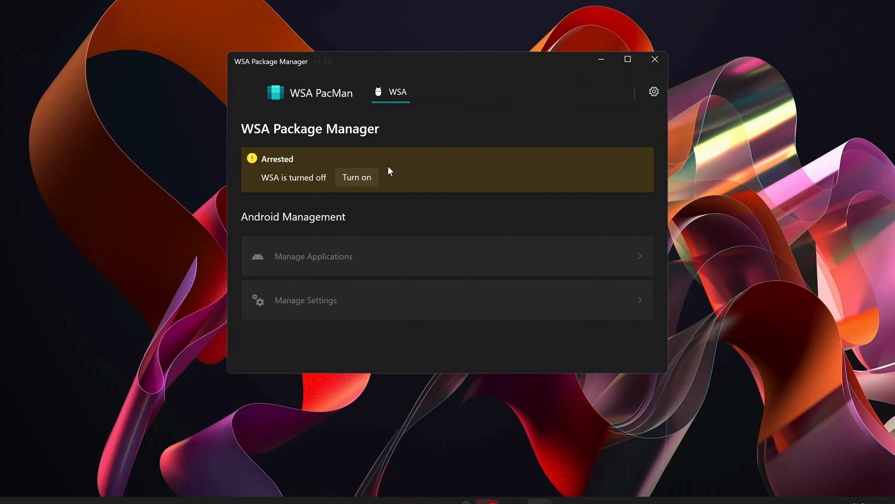
pyautogui.moveTo(563, 13)
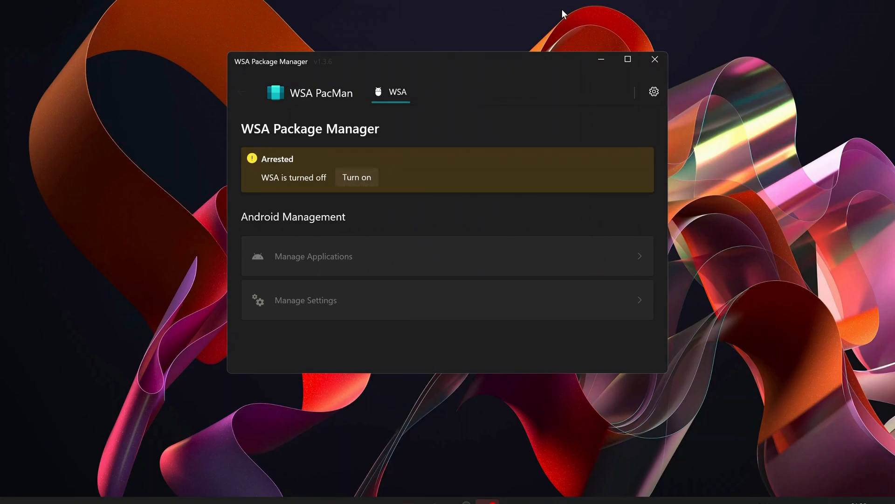
pyautogui.moveTo(371, 67)
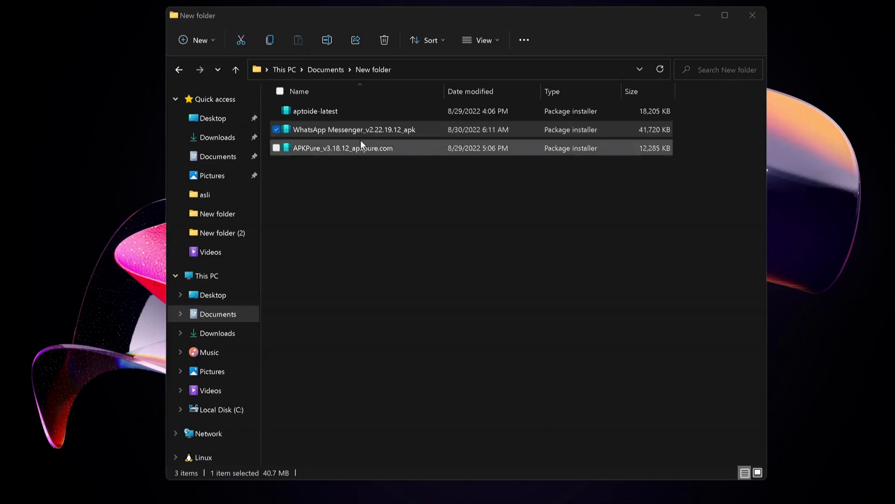
pyautogui.moveTo(355, 164)
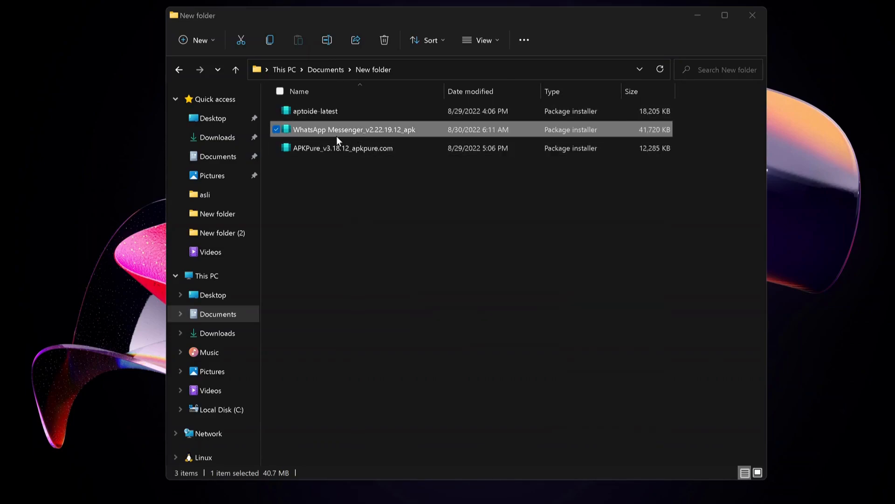
pyautogui.moveTo(326, 134)
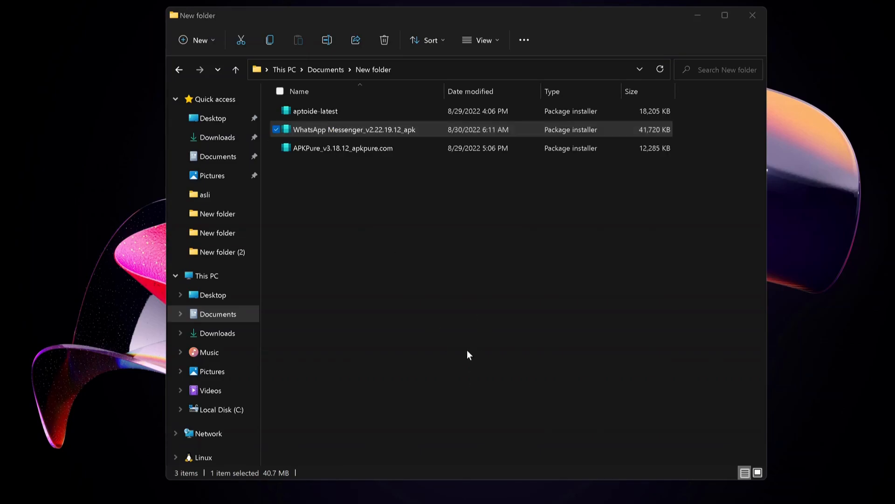
pyautogui.moveTo(470, 338)
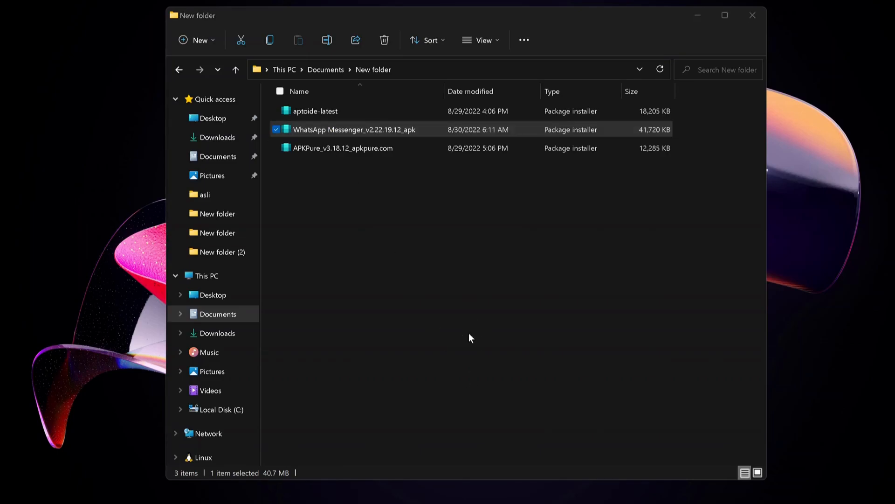
# - Install the WhatsApp Messenger APK through WSA PacMan, ticking Create desktop shortcut
pyautogui.doubleClick(353, 130)
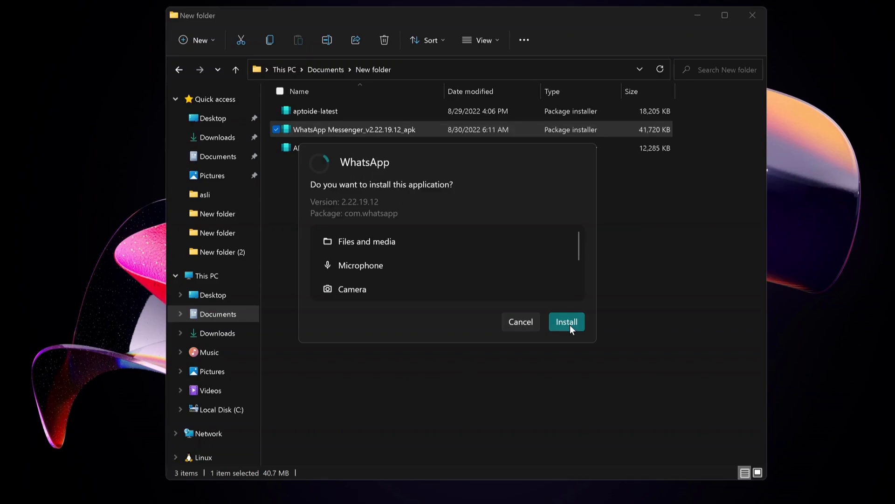
pyautogui.click(567, 322)
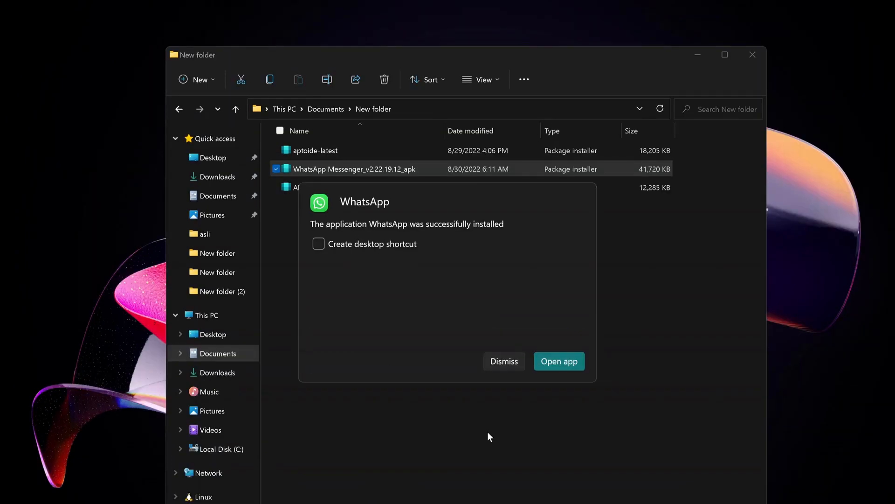
pyautogui.click(318, 244)
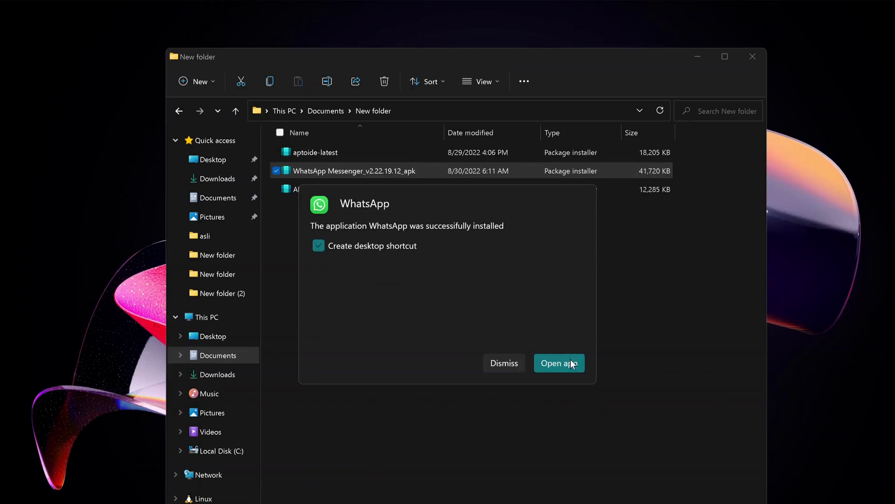
pyautogui.moveTo(537, 353)
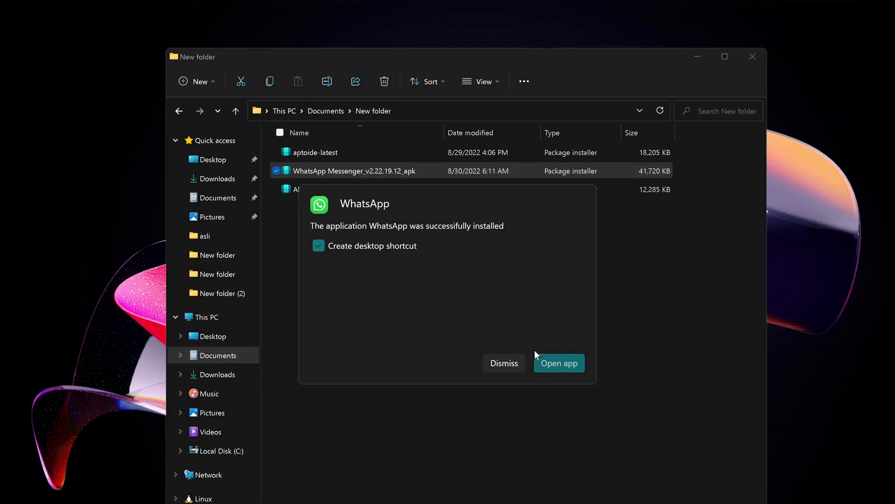
# - Launch the newly installed WhatsApp via Open app and its desktop shortcut
pyautogui.click(504, 363)
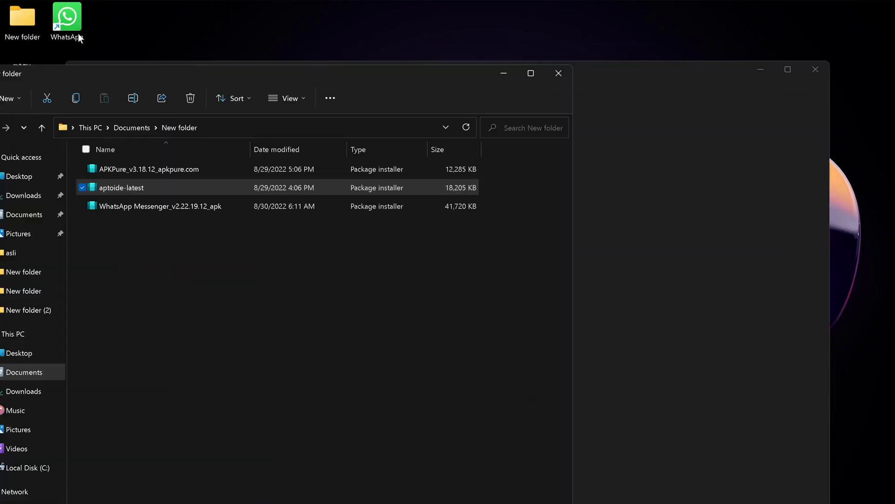
pyautogui.click(69, 15)
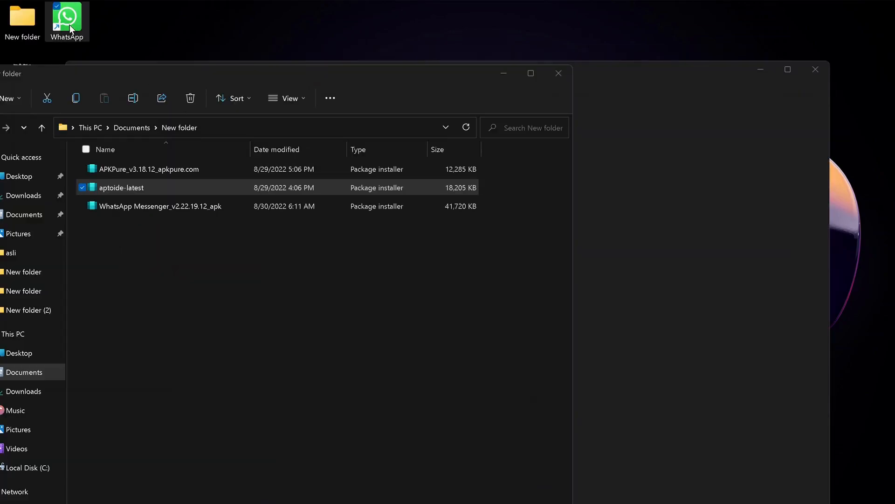
pyautogui.moveTo(407, 390)
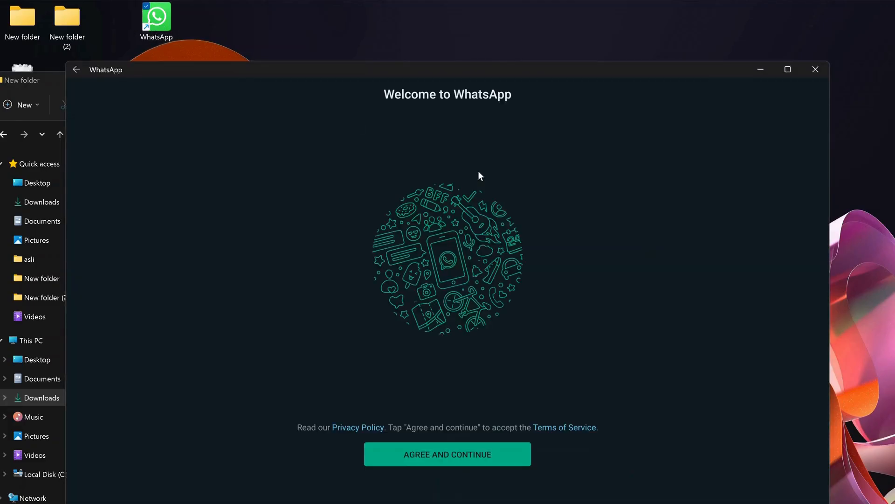
pyautogui.moveTo(569, 196)
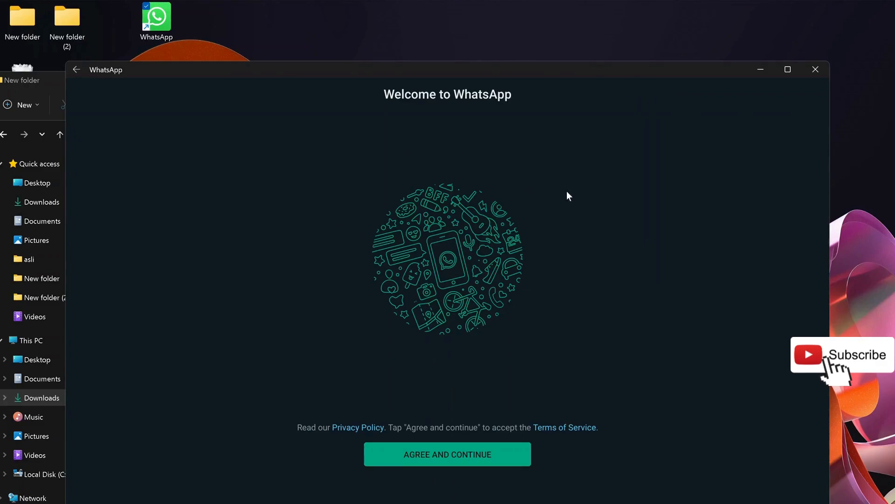
pyautogui.moveTo(492, 29)
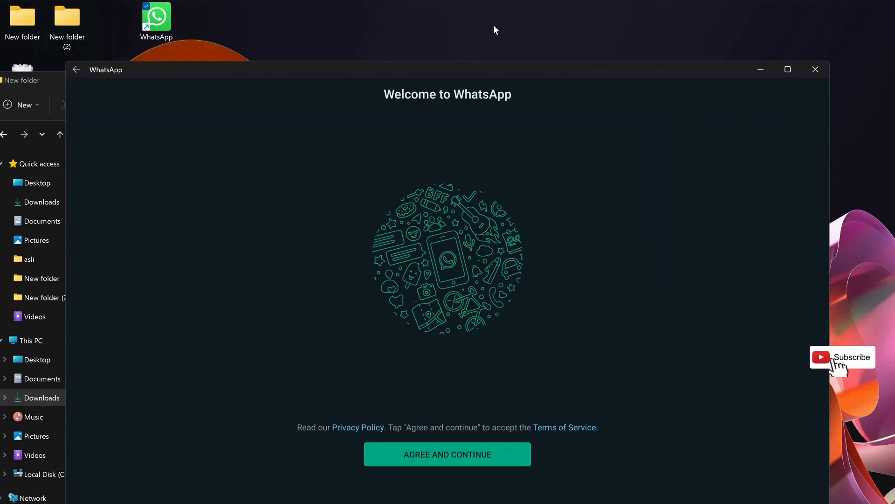